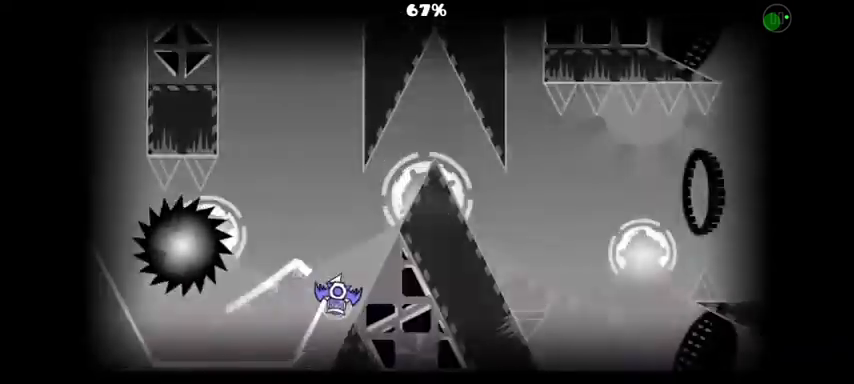
left_click(340, 300)
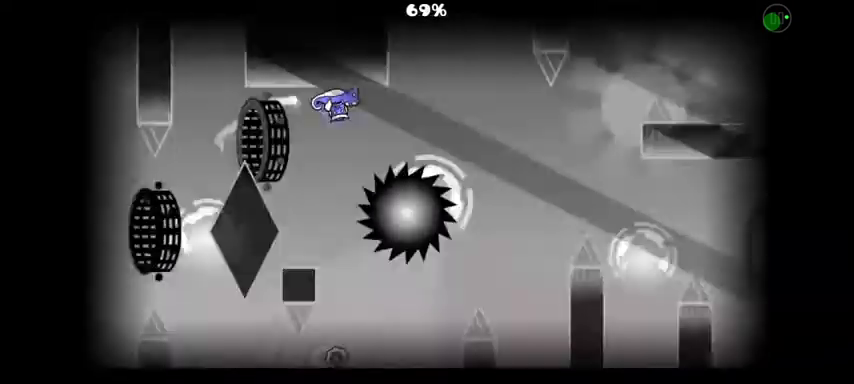